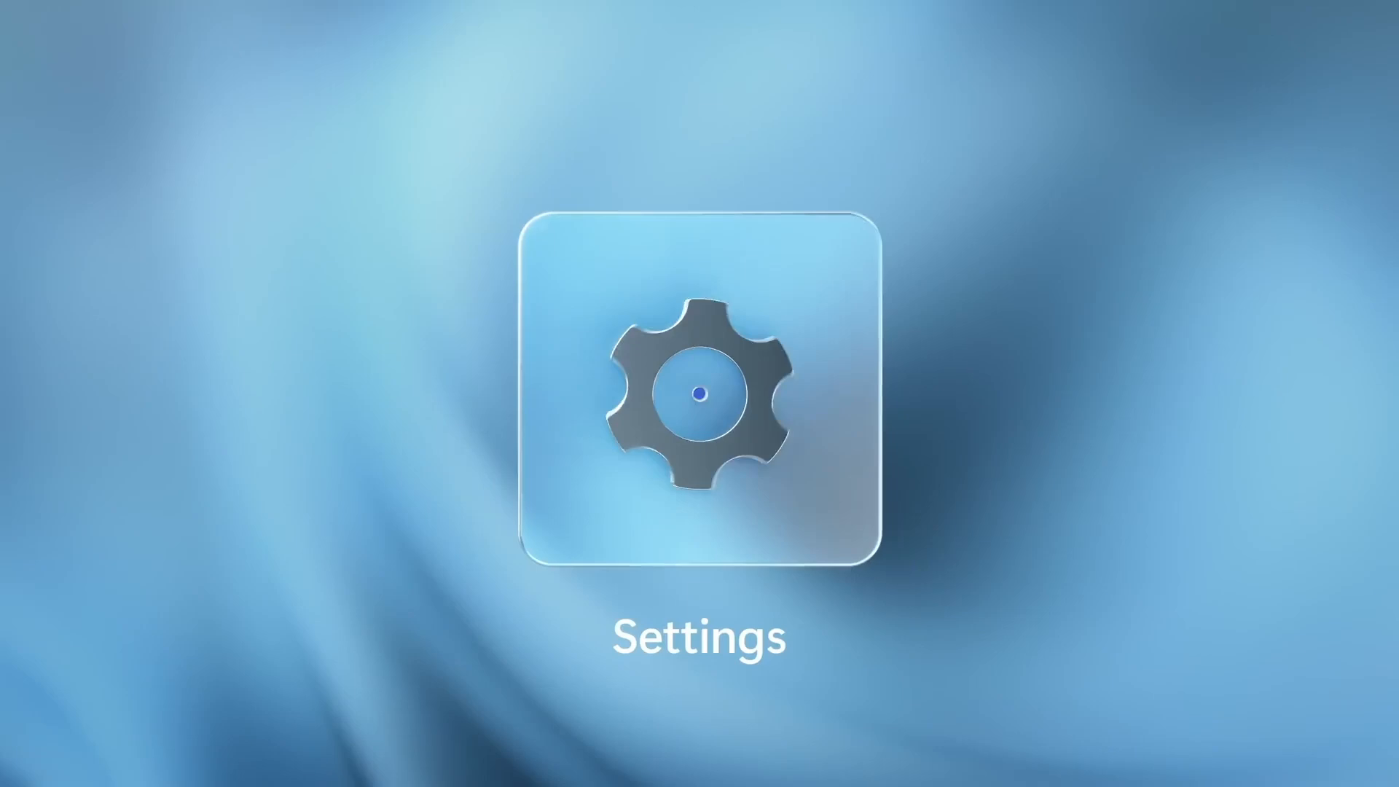
# Step: Launch DWMBlurGlass, confirm the symbol files are valid, and reach the Advanced blur settings
pyautogui.click(698, 392)
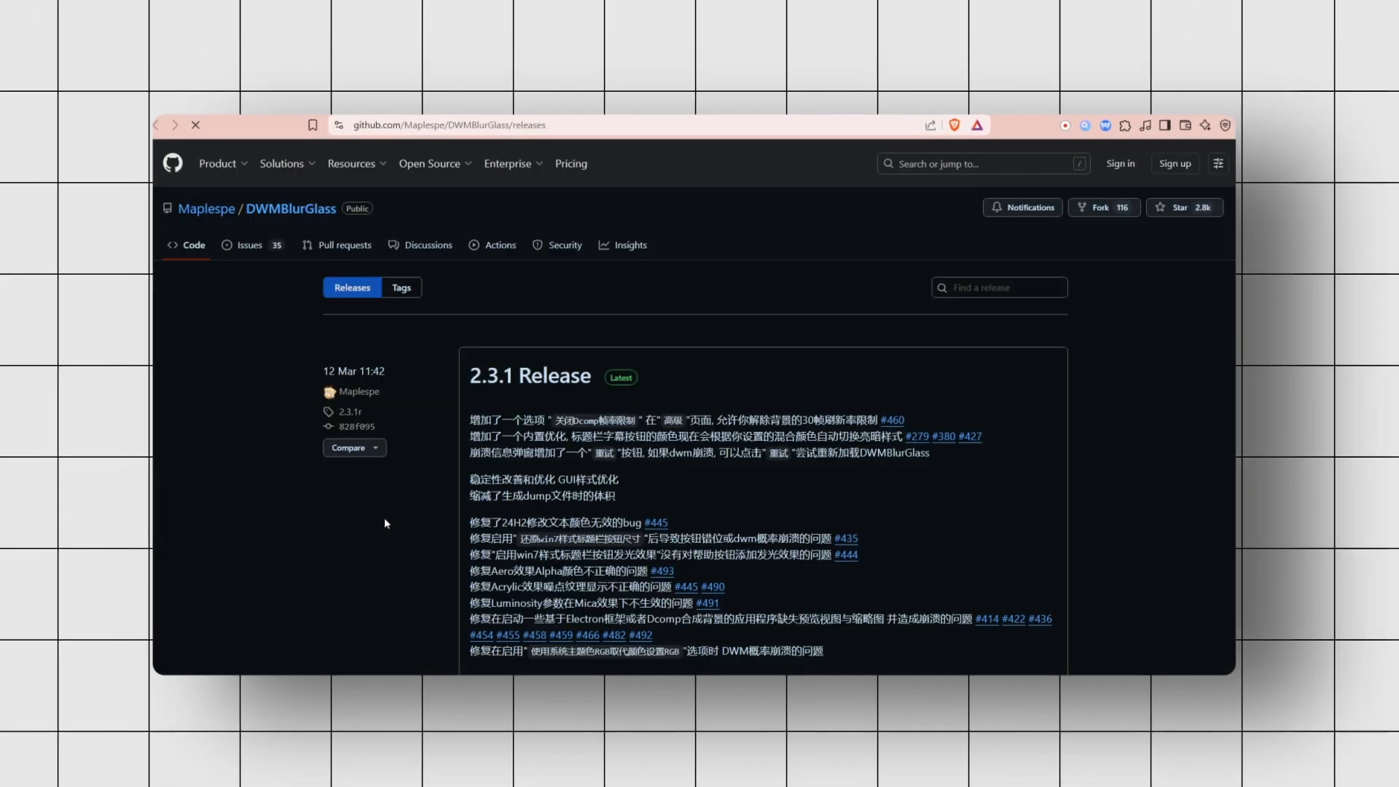
pyautogui.scroll(-3)
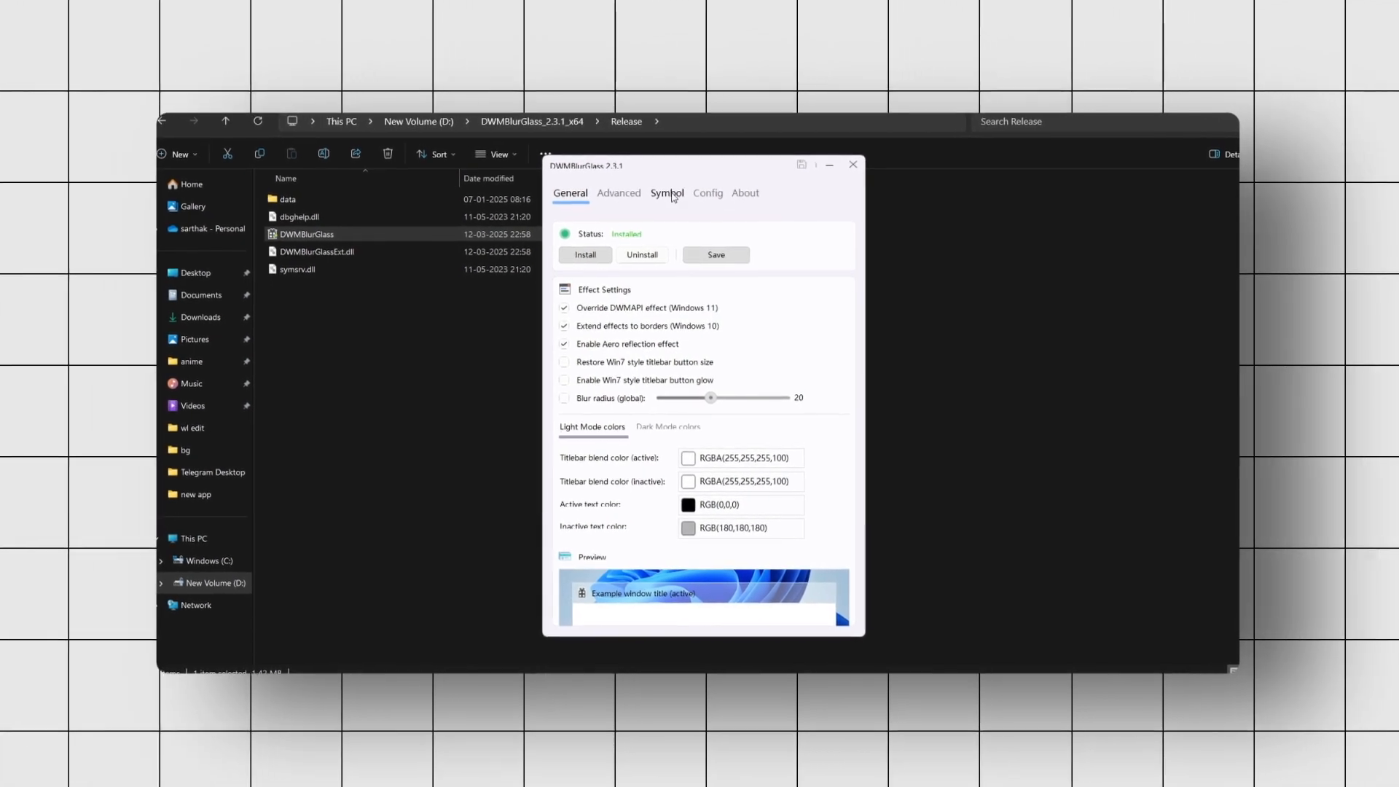
pyautogui.click(666, 193)
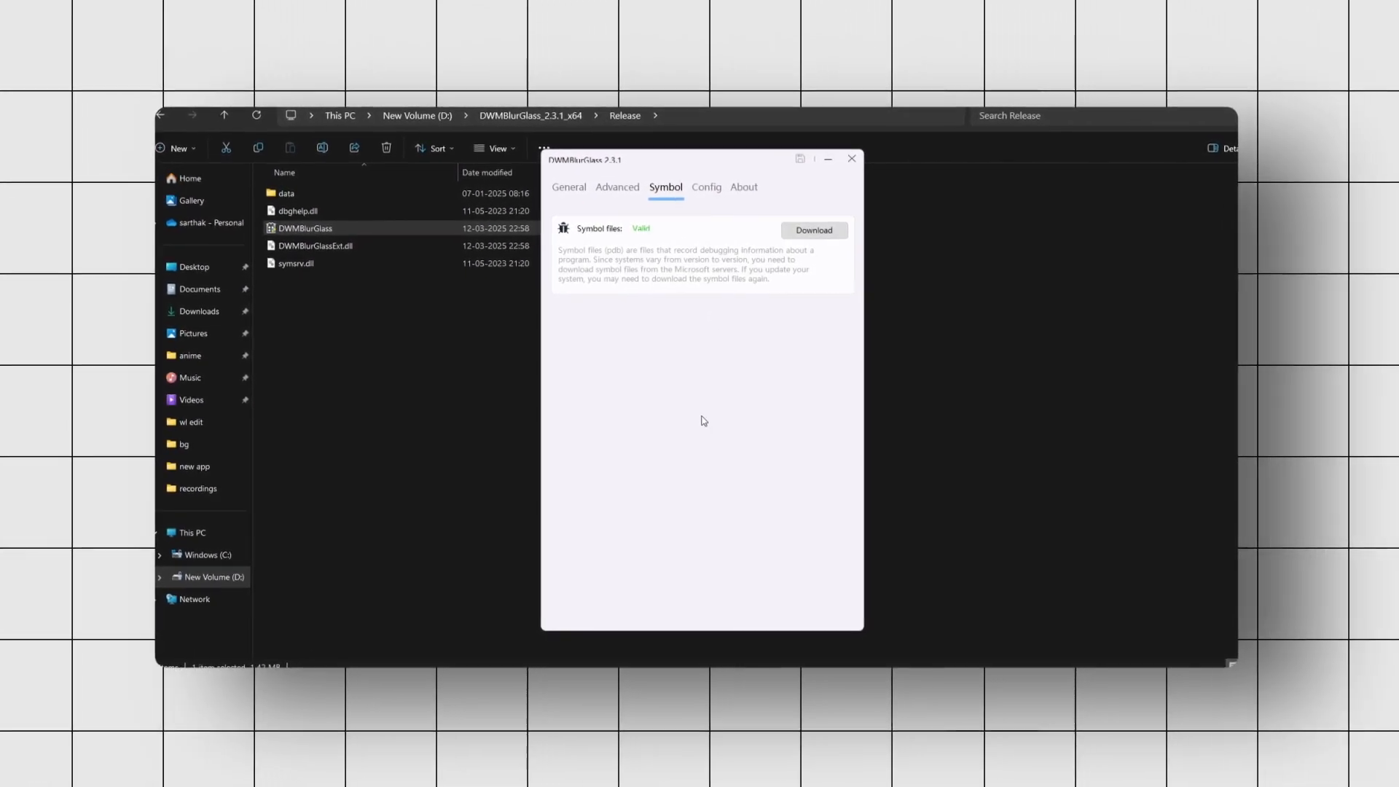
pyautogui.click(614, 188)
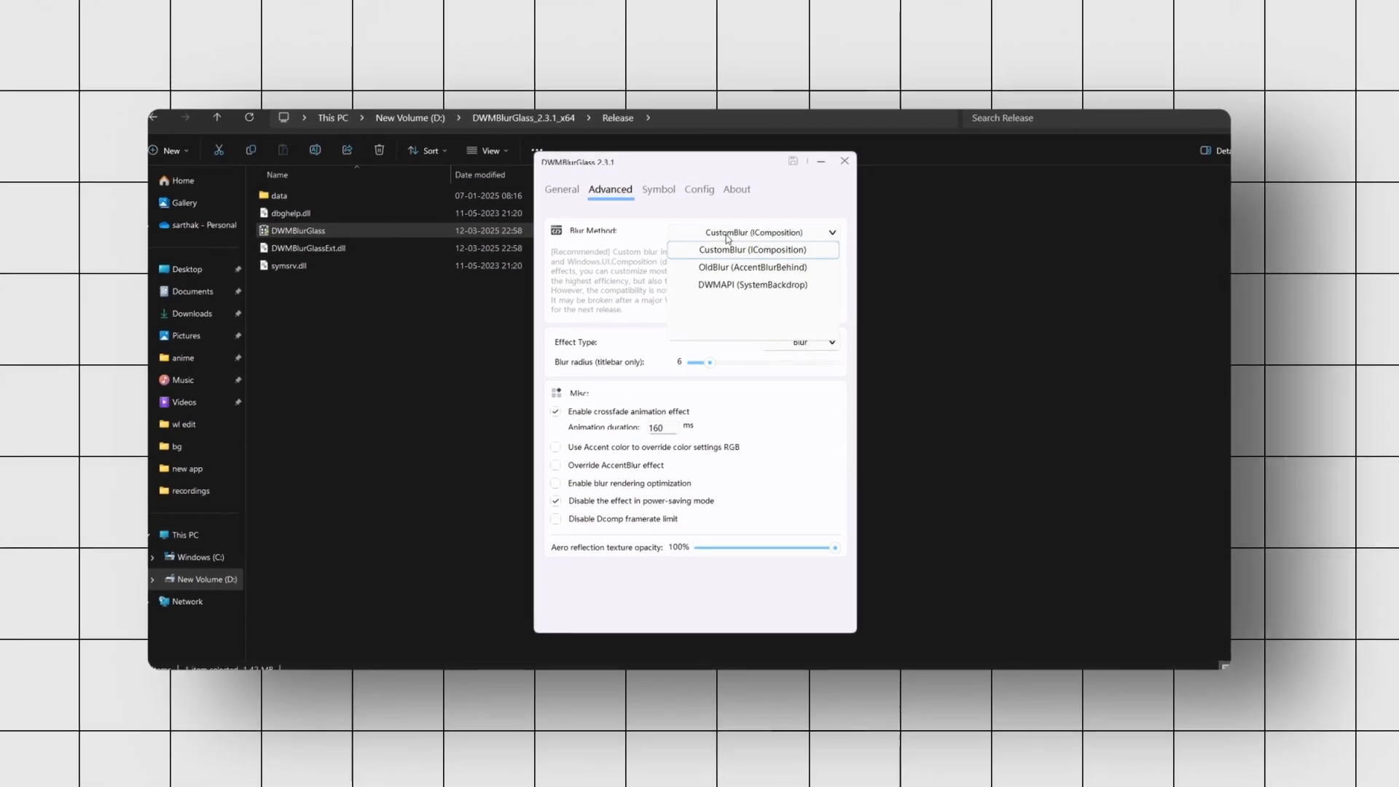
# Step: Choose the CustomBlur method with Aero effect type and a titlebar blur radius of 29
pyautogui.click(812, 349)
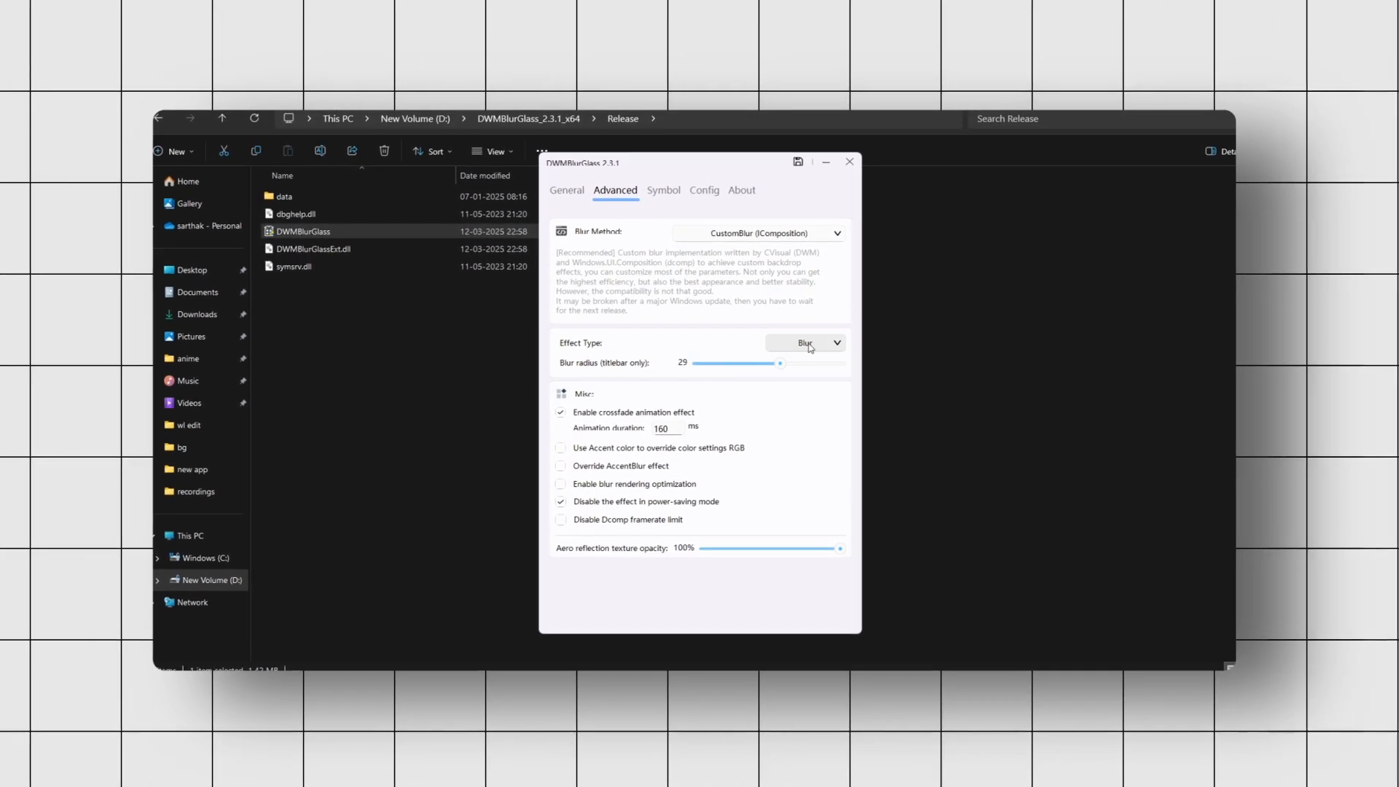
pyautogui.click(805, 343)
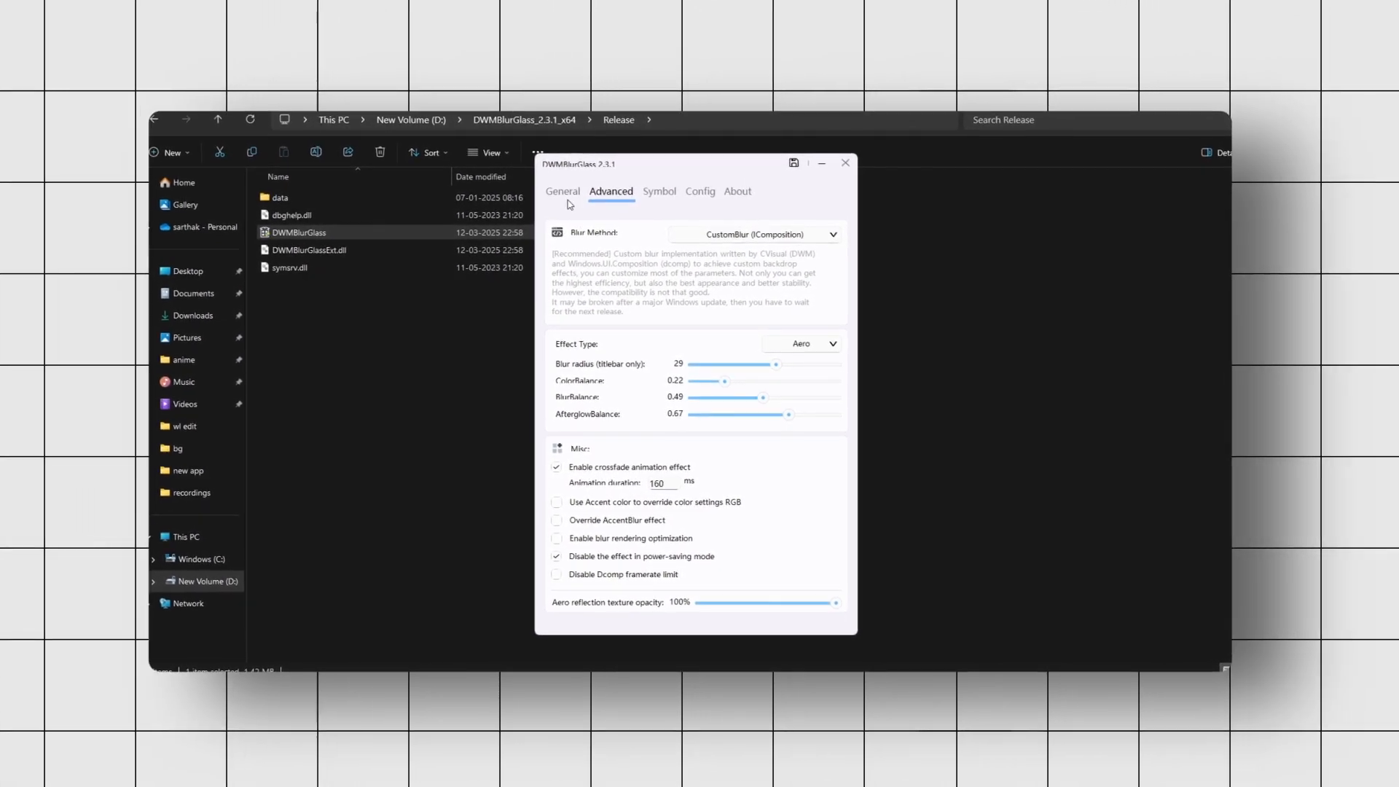
# Step: Apply the settings from General and preview the glassy title bar on a Paint window
pyautogui.click(570, 185)
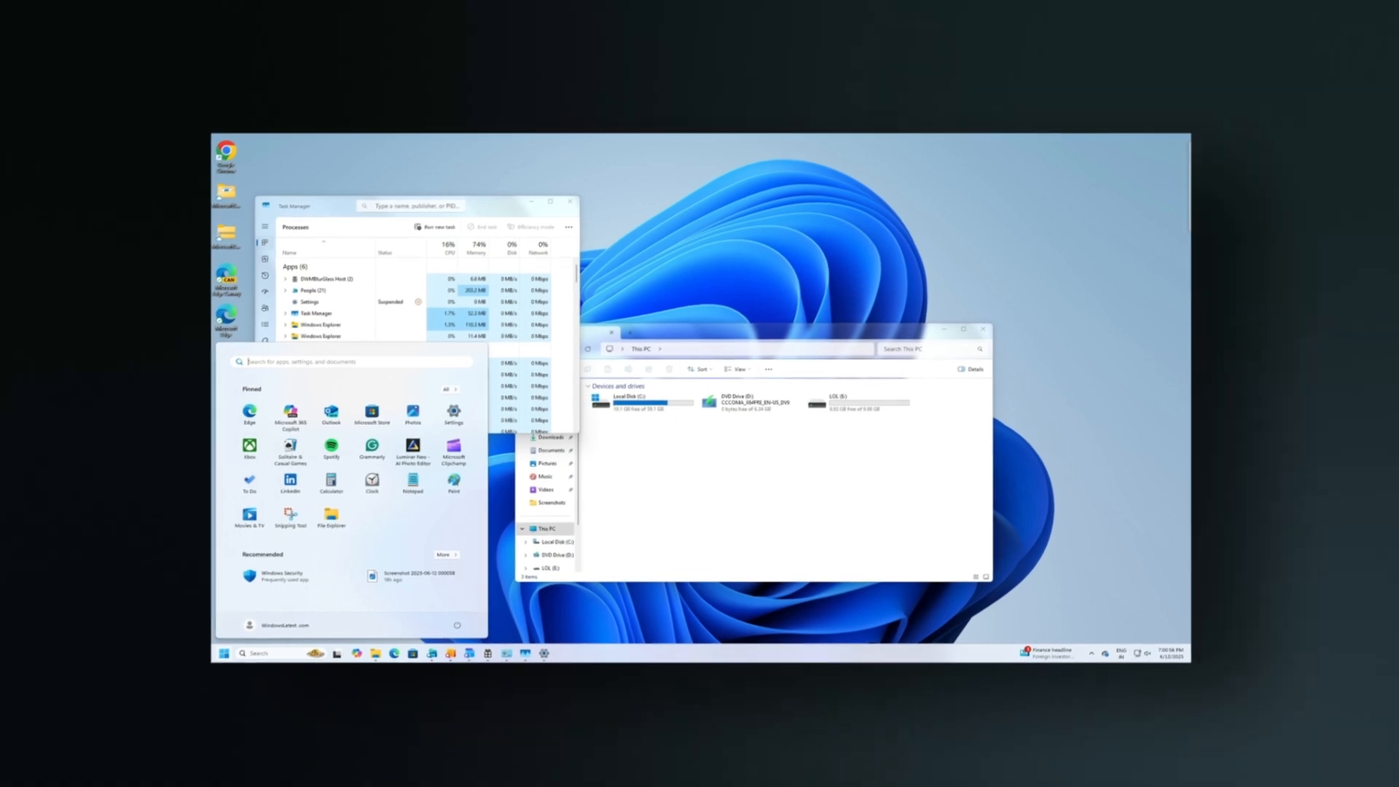
pyautogui.click(453, 480)
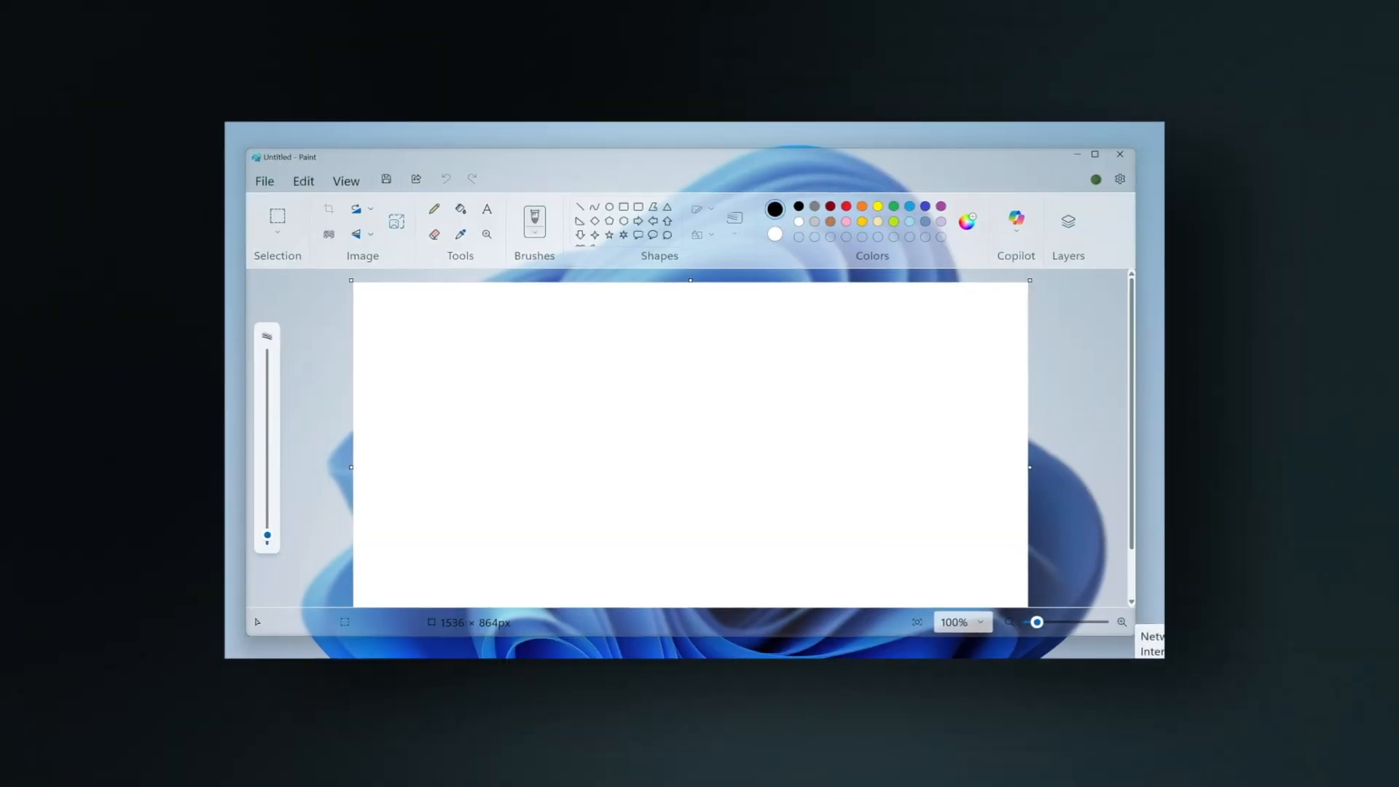